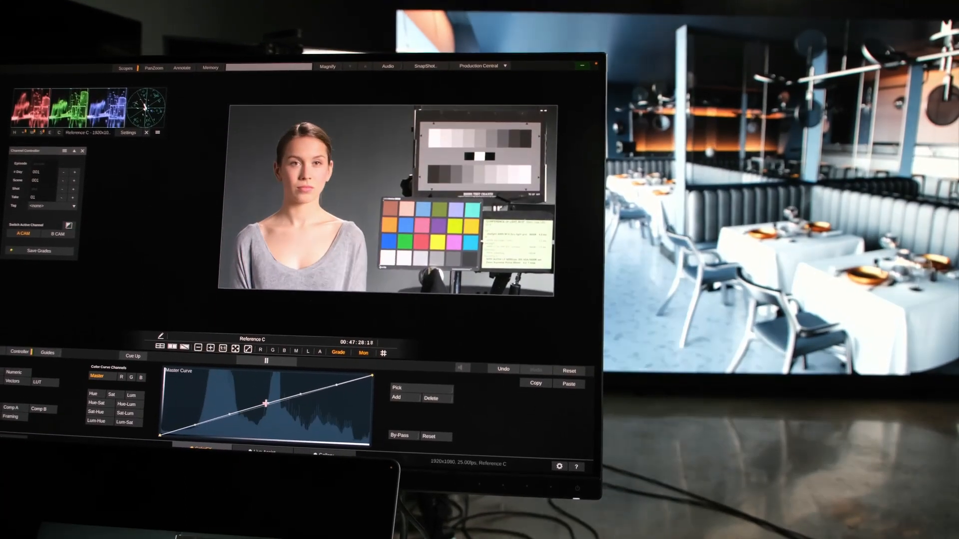
Set Brompton Stack A to Rec2020 colorspace and choose Leica L-Log as its EOTF.
click(92, 402)
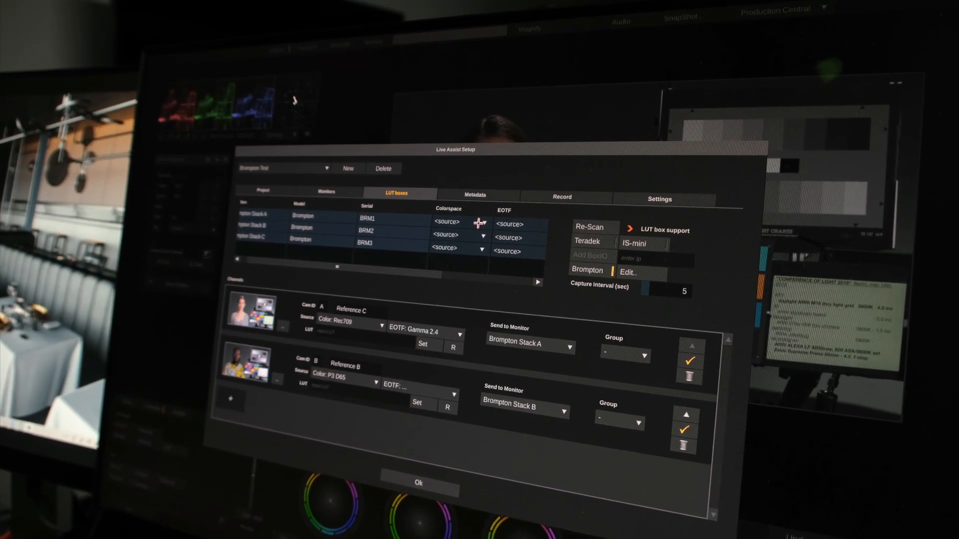
click(456, 221)
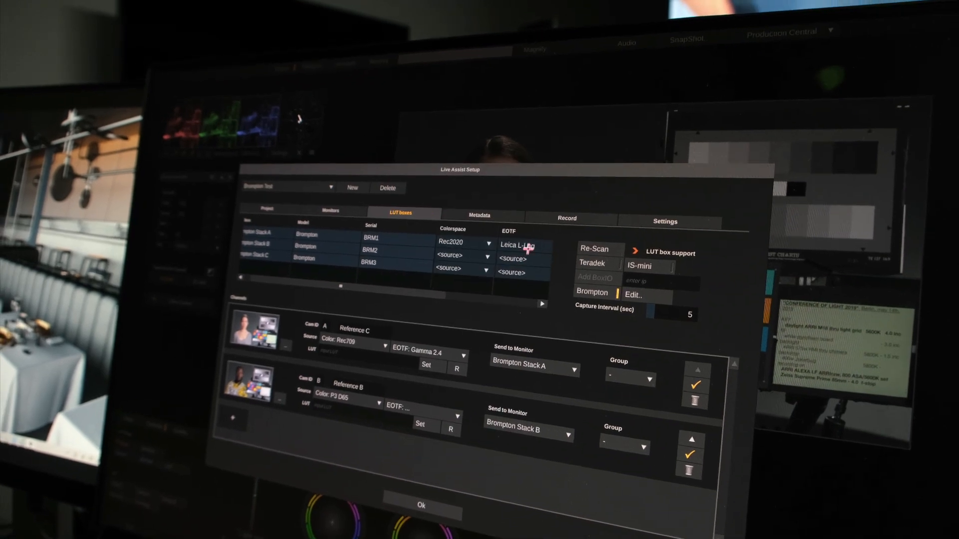
click(520, 245)
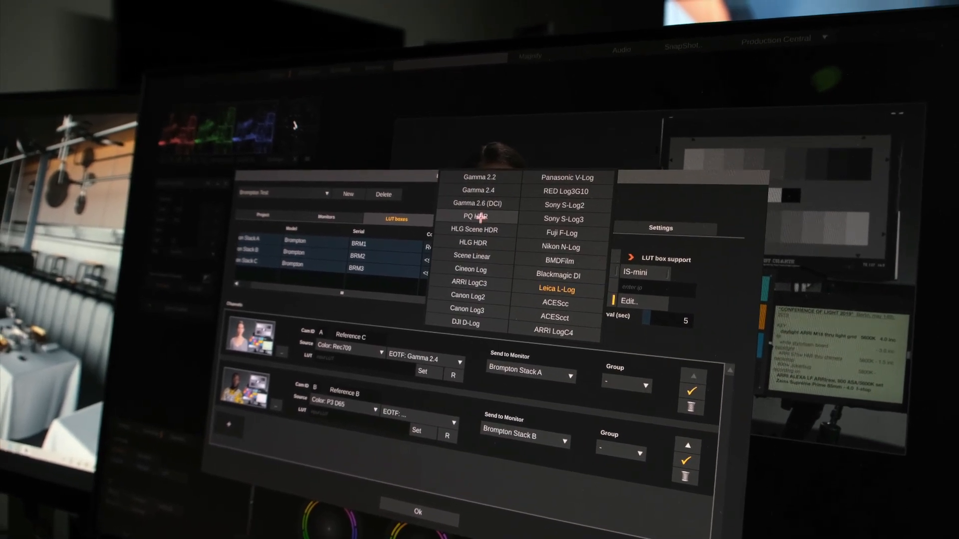